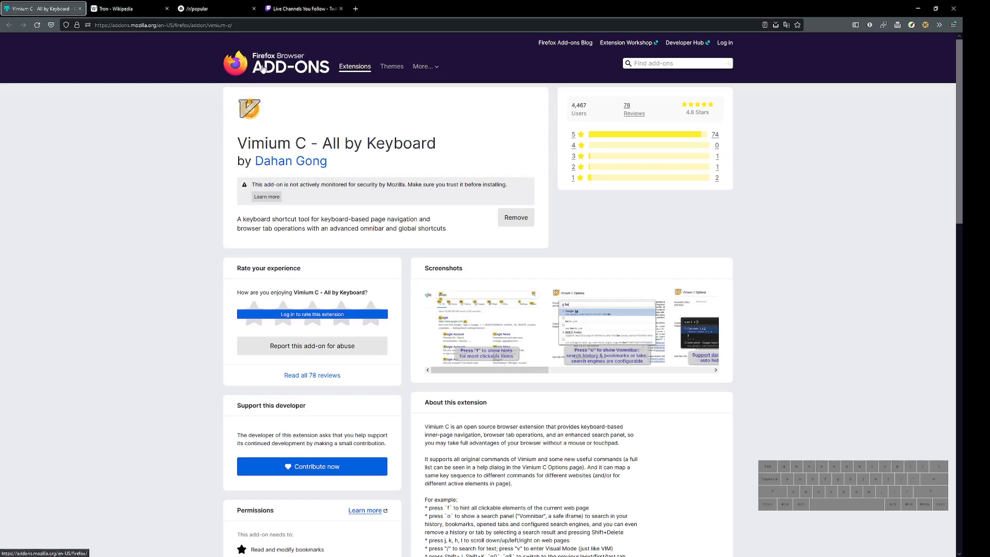
mouse_move(260, 184)
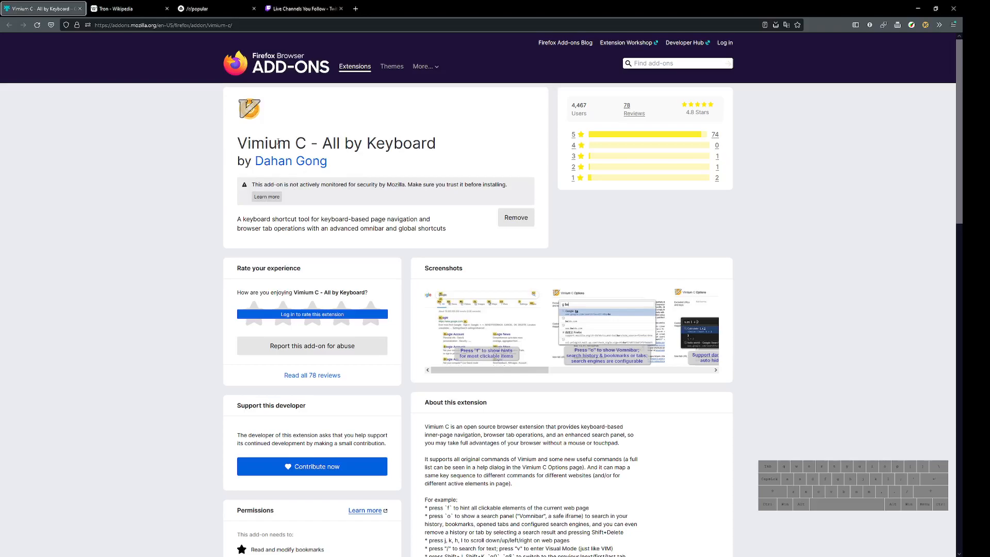
mouse_move(226, 174)
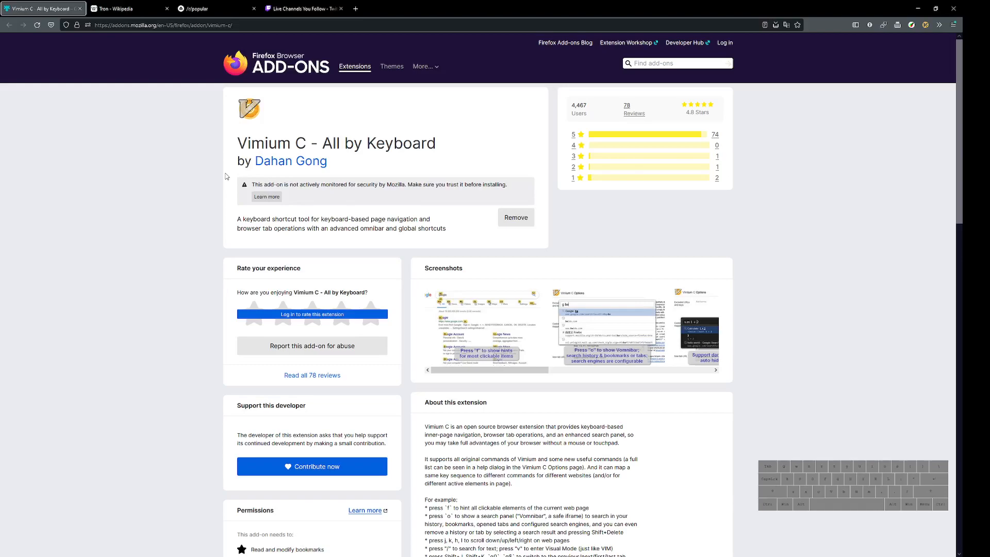
Switch to the Tron article and read down through its Plot section into the Cast list
left_click(126, 8)
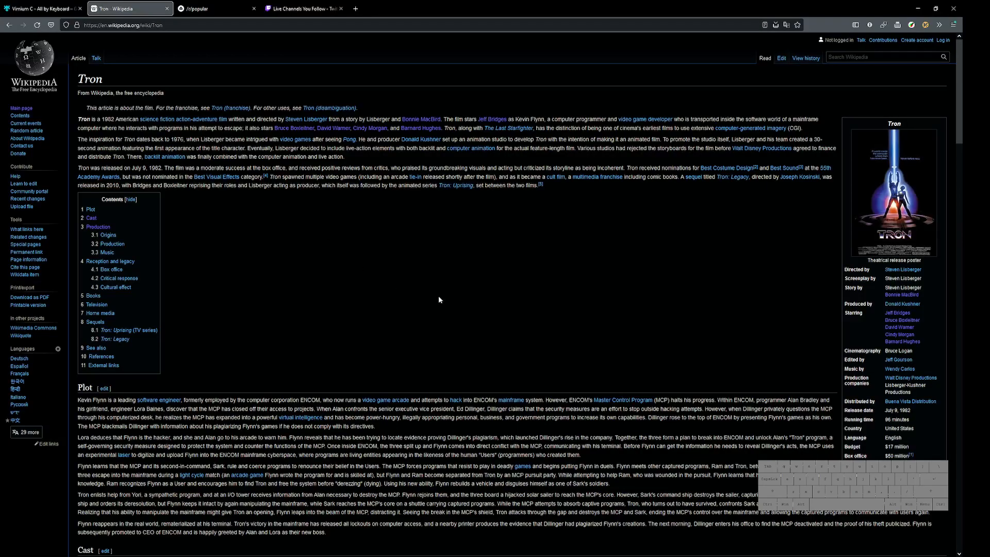
scroll("down", 3)
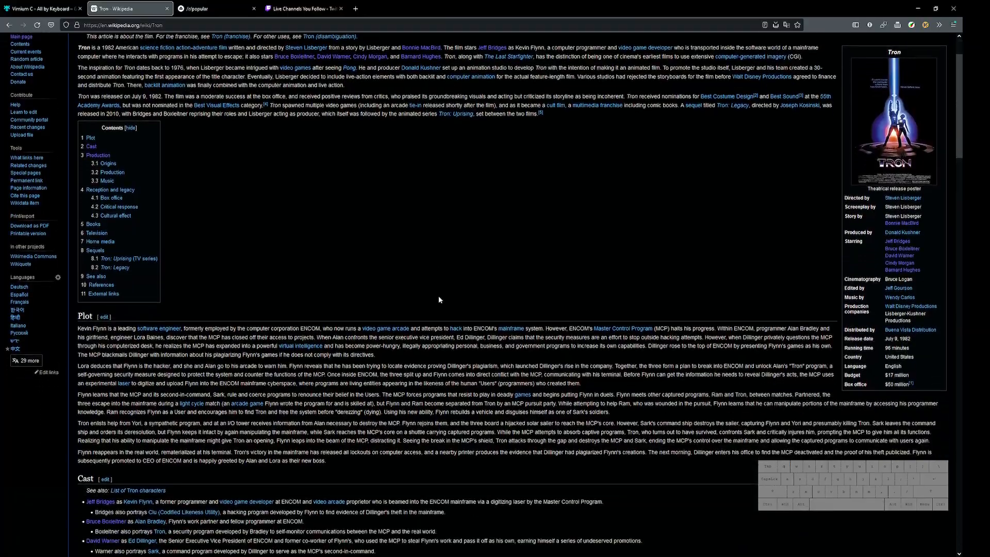
scroll("down", 3)
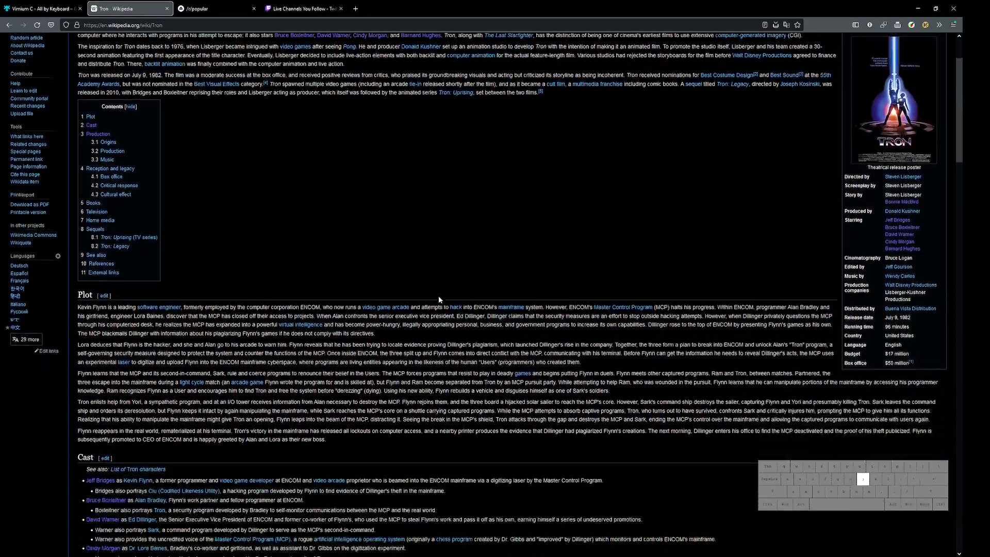
scroll("down", 3)
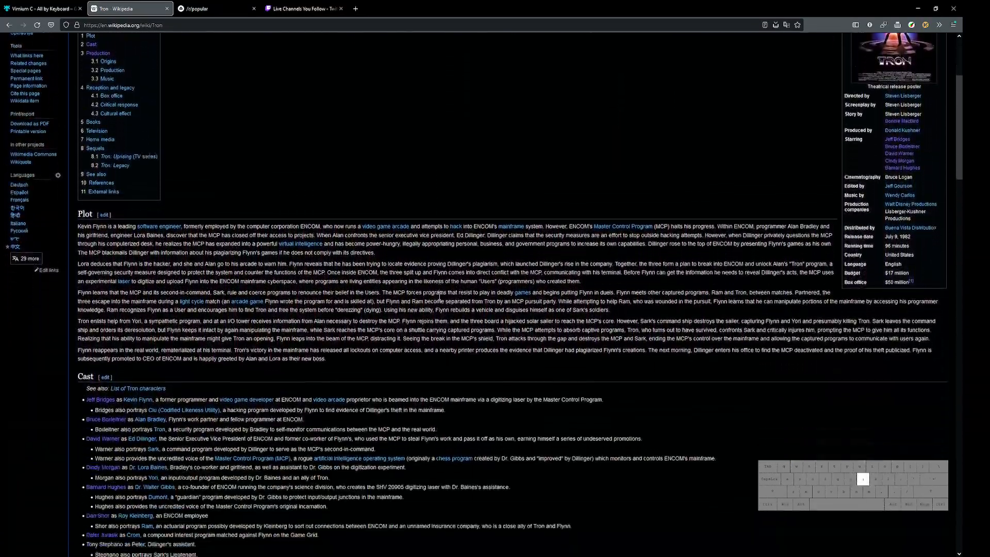
scroll("up", 3)
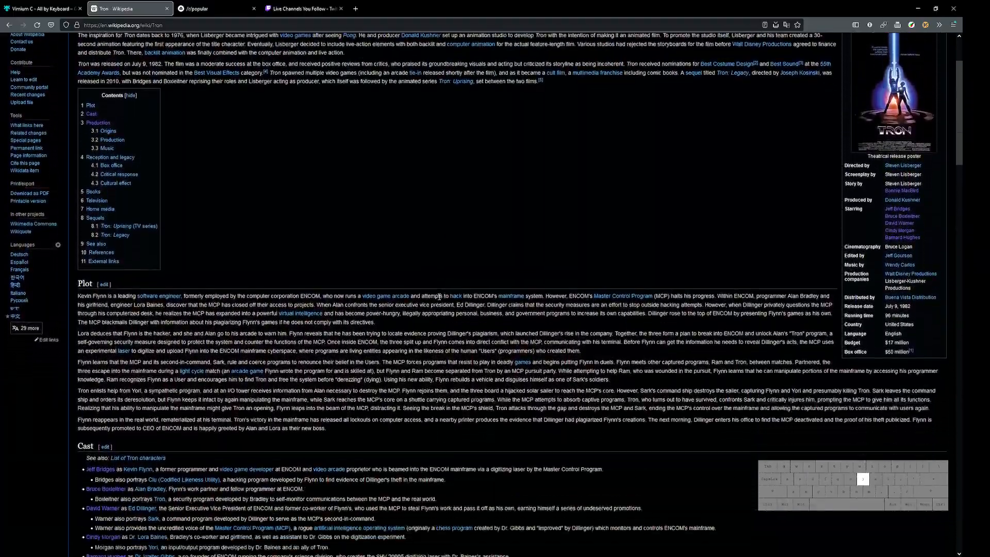
scroll("down", 3)
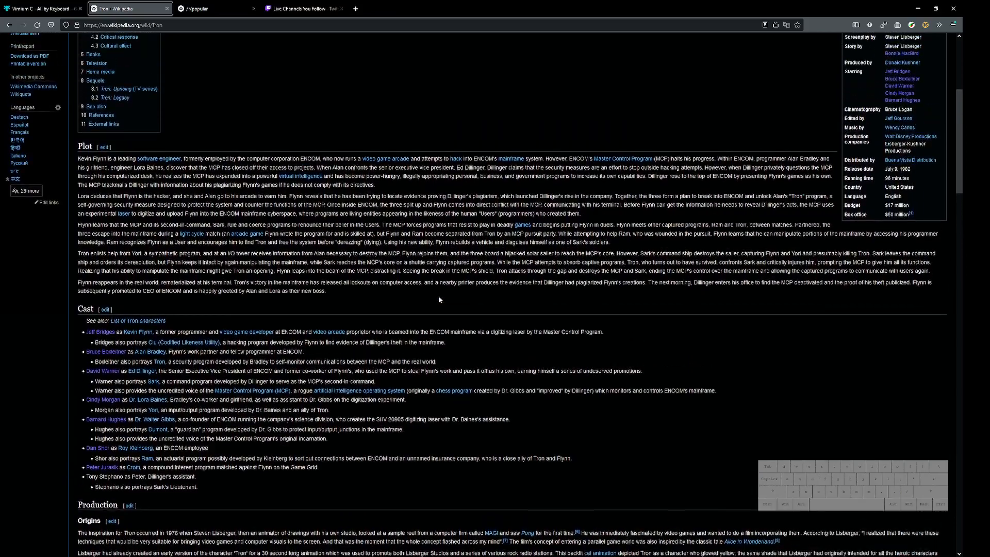
Follow the Jeff Bridges link, then open Thunderbolt and Lightfoot, Starman, True Grit and Hell or High Water in background tabs via hints
key("f")
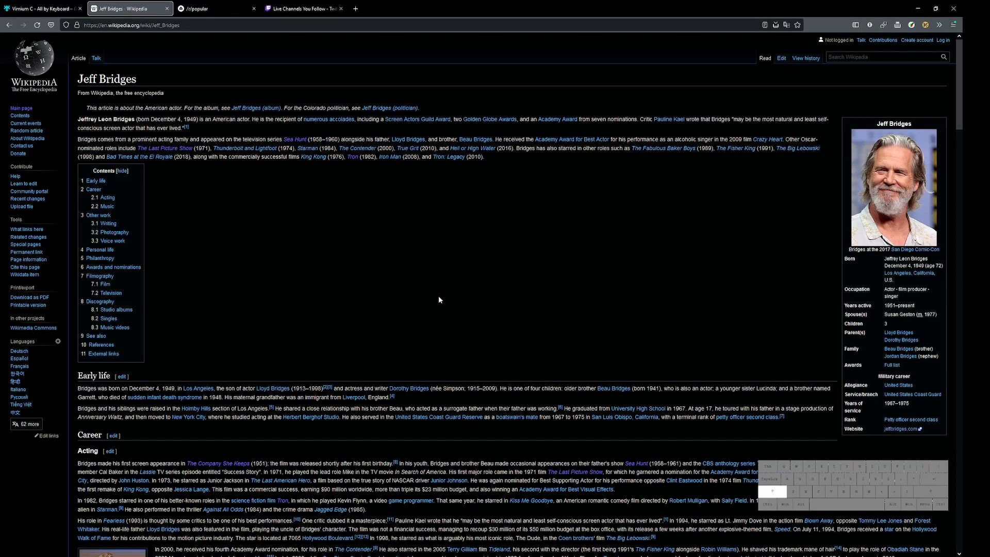
key("f")
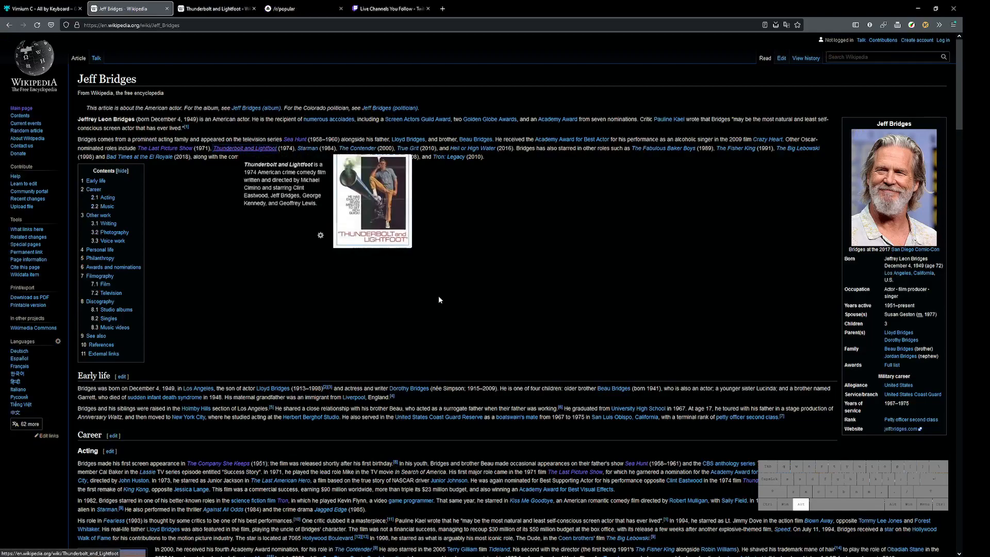
key("f")
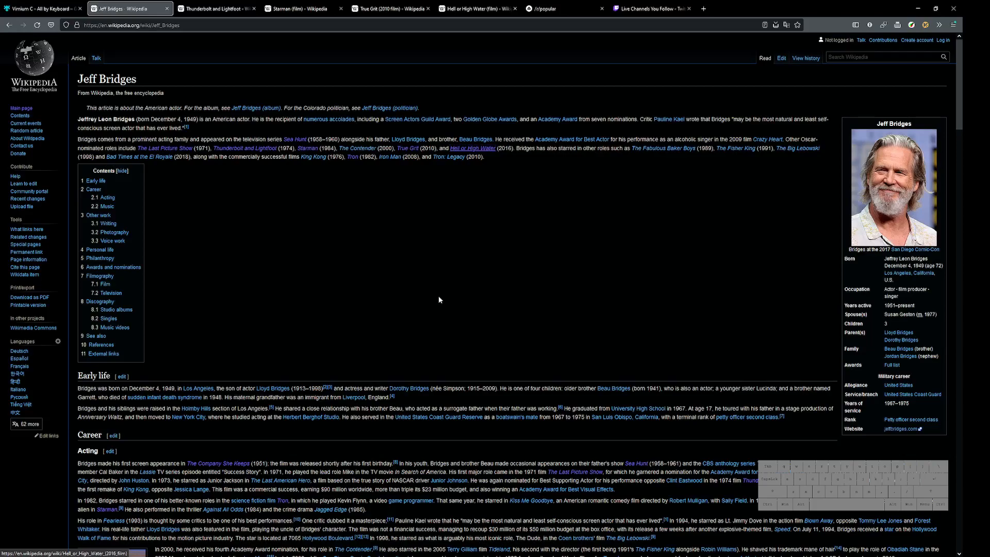
left_click(216, 9)
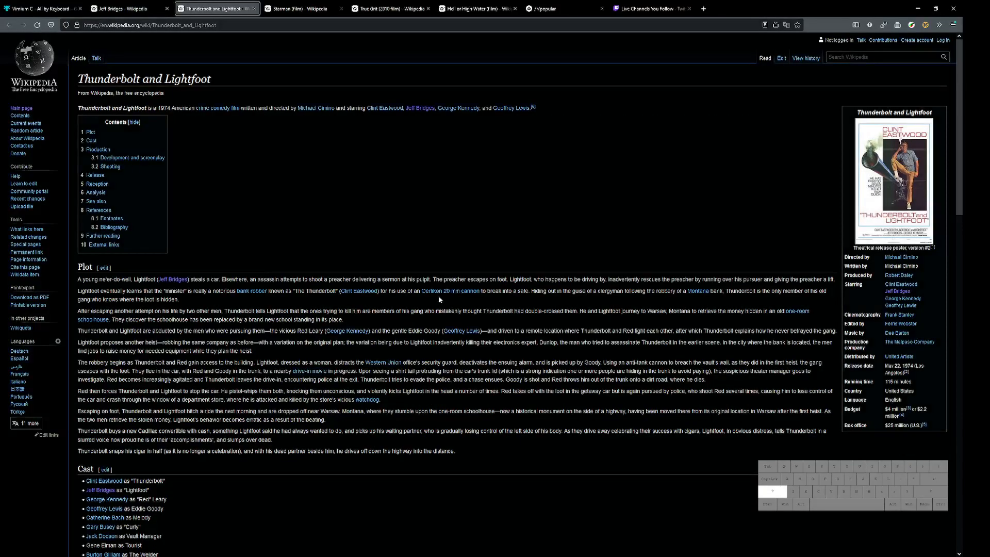
left_click(130, 8)
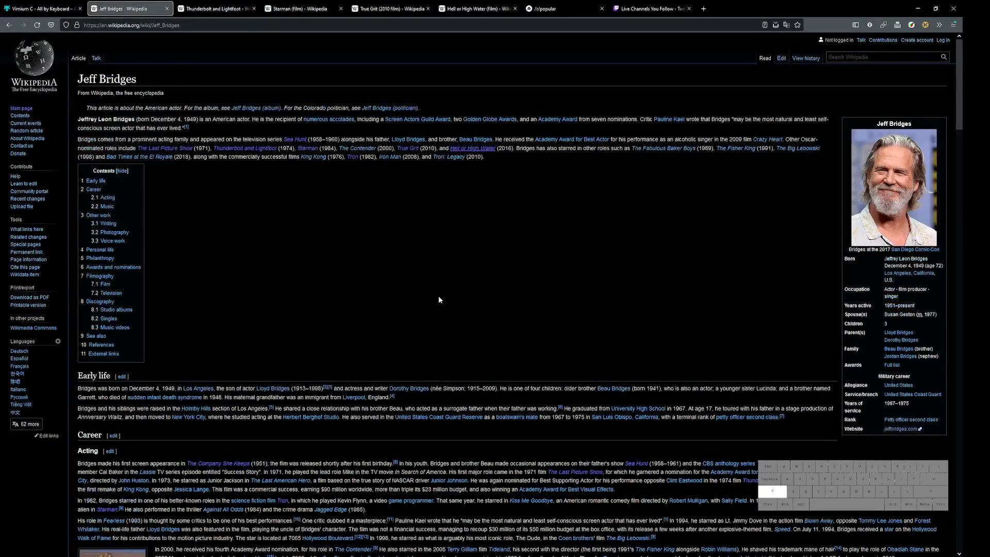
left_click(303, 8)
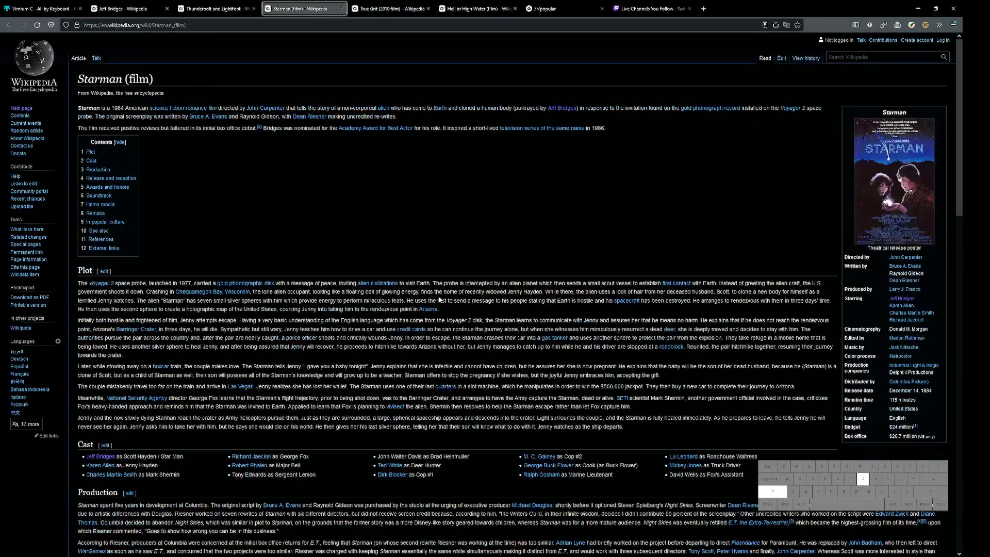
left_click(128, 8)
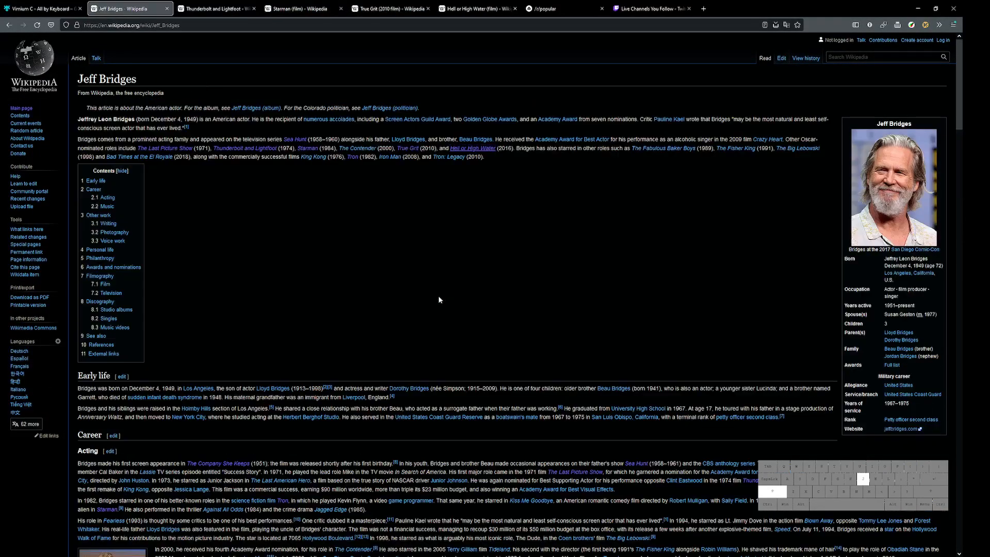
mouse_move(470, 148)
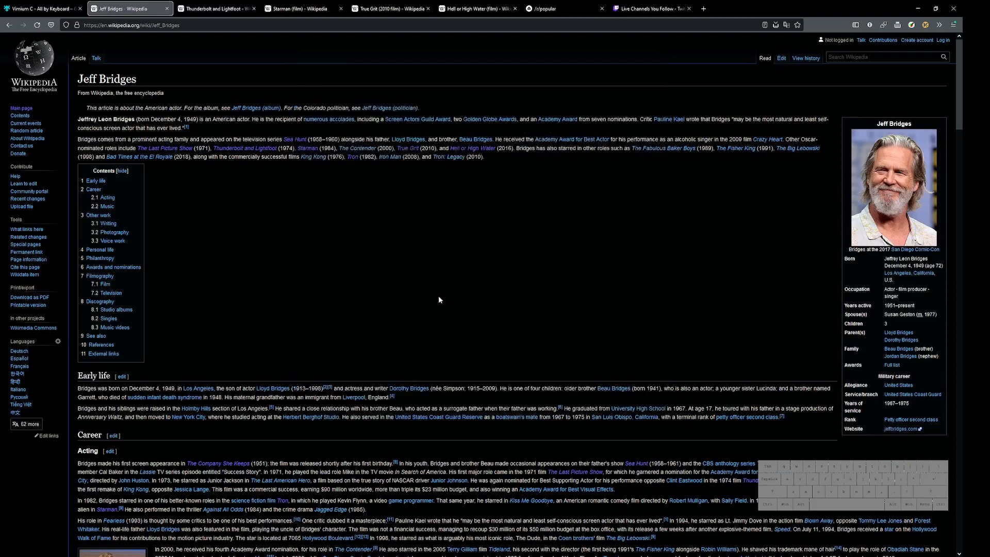
mouse_move(449, 272)
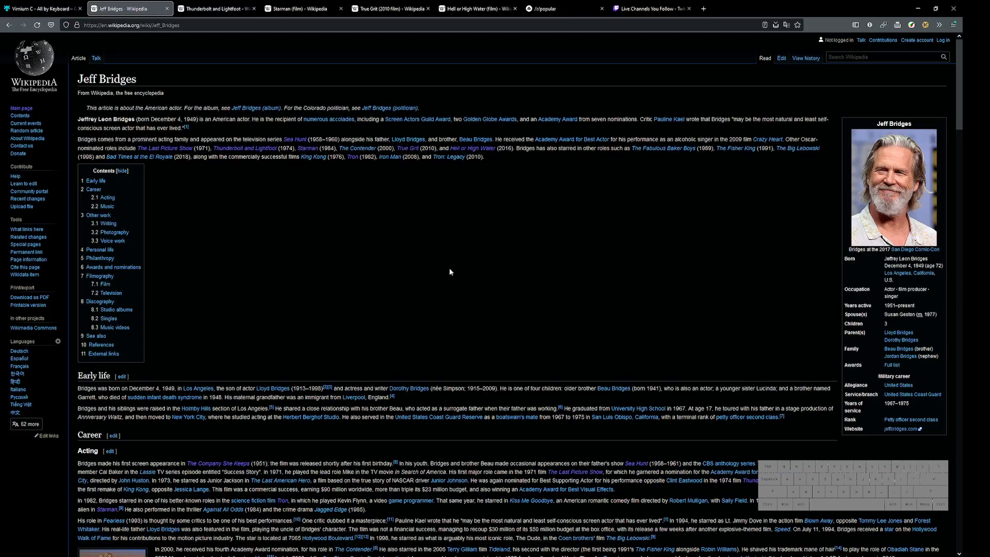
Switch to the teddit r/popular feed tab
left_click(562, 8)
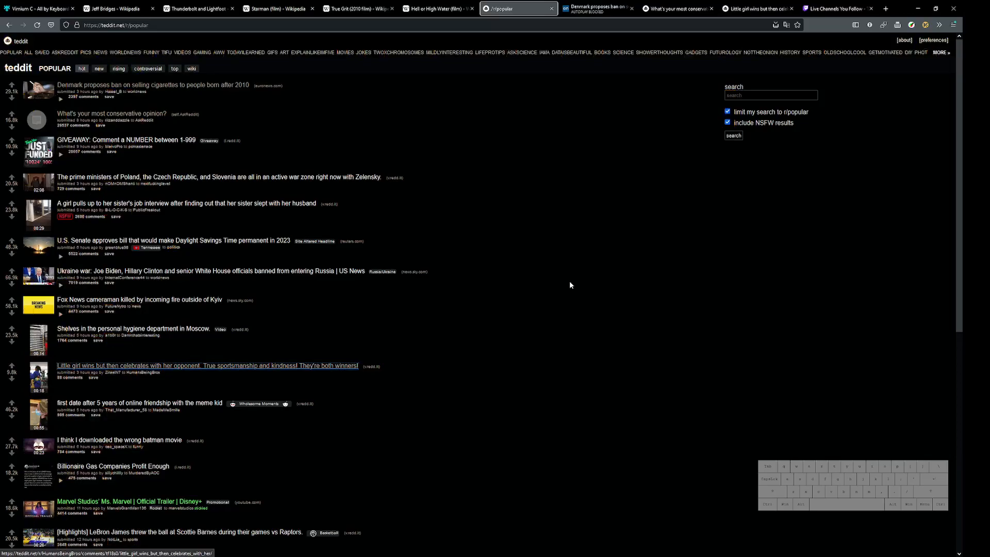
Open the little girl sportsmanship post via a hint, read its comments, then switch to the Denmark cigarette-ban tab
key("f")
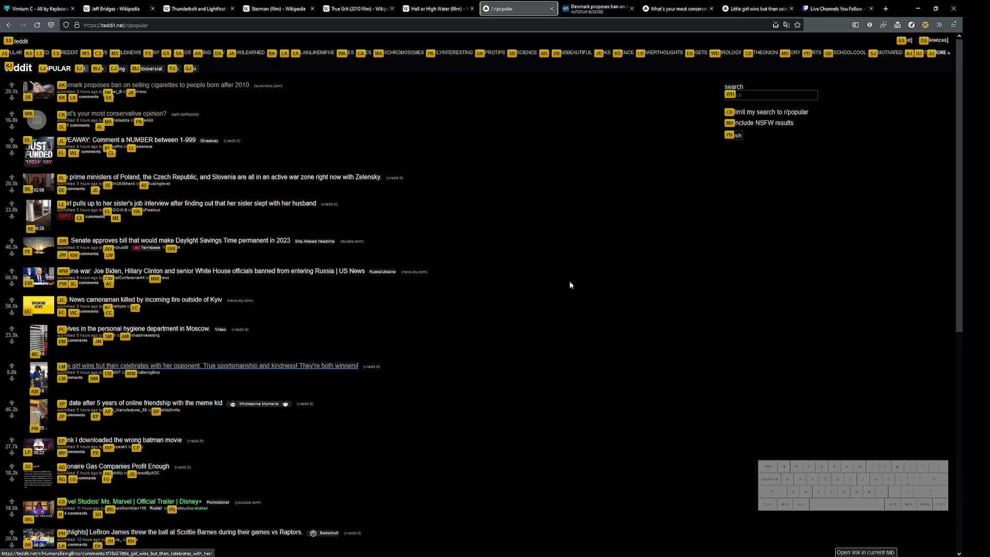
left_click(210, 365)
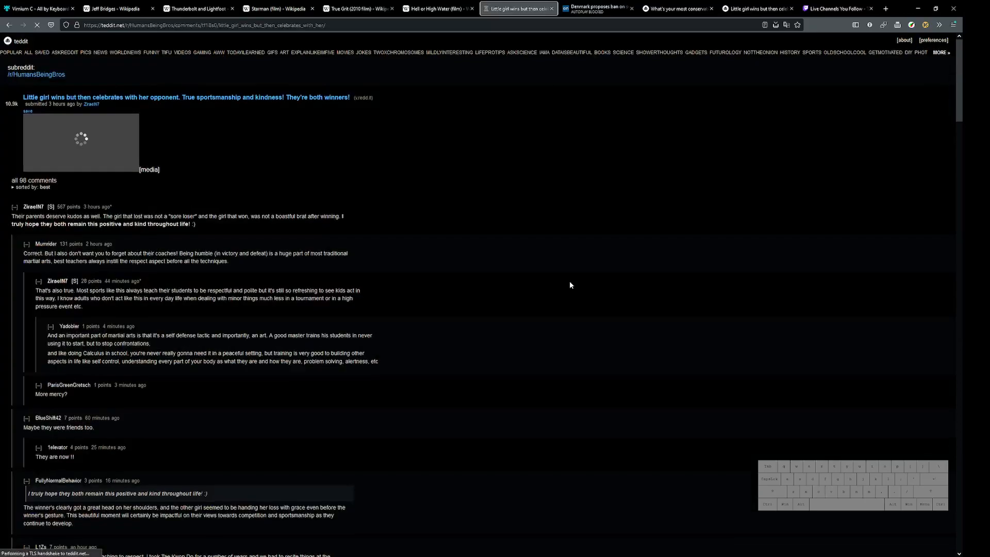
scroll("down", 3)
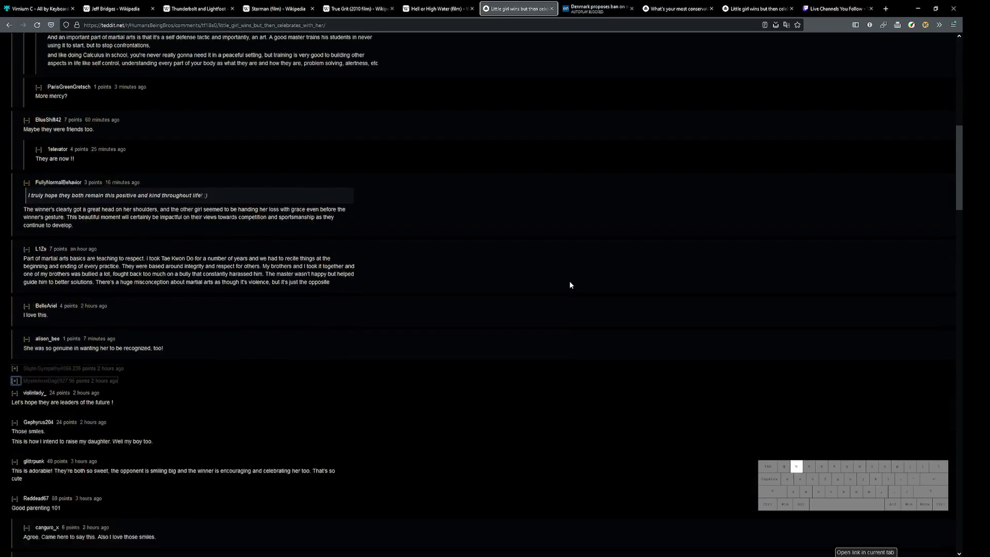
left_click(593, 7)
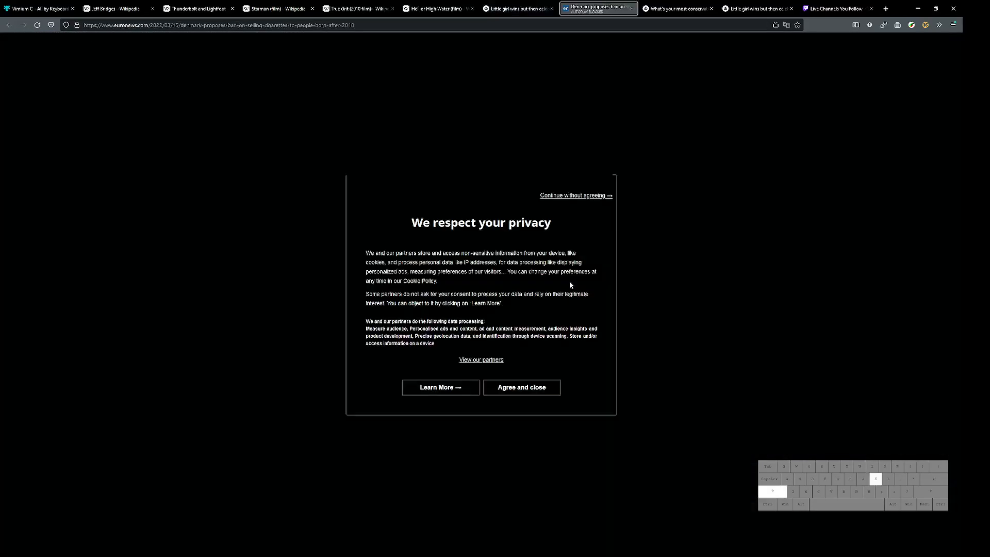
Switch to the Twitch Live Channels You Follow tab and look down the list of streams
left_click(837, 9)
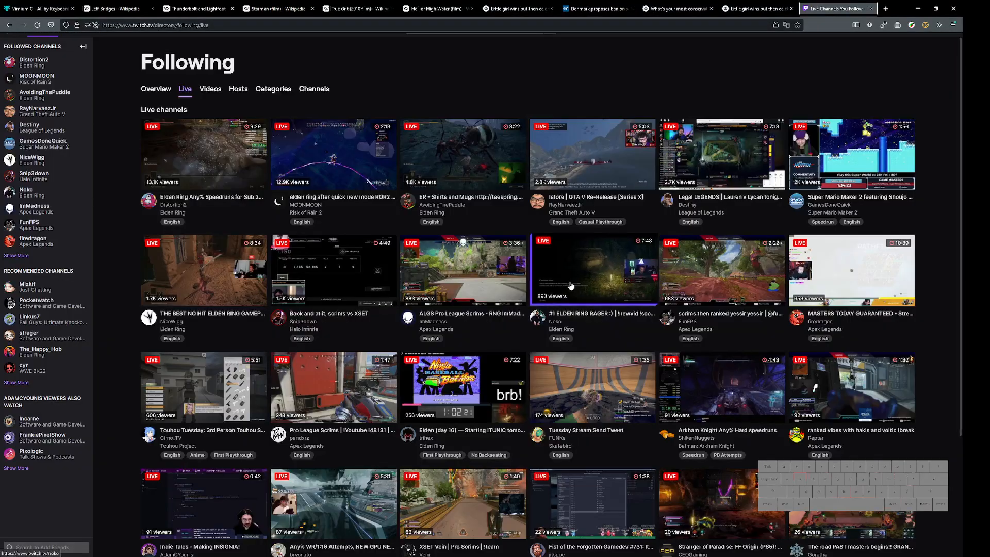
scroll("down", 3)
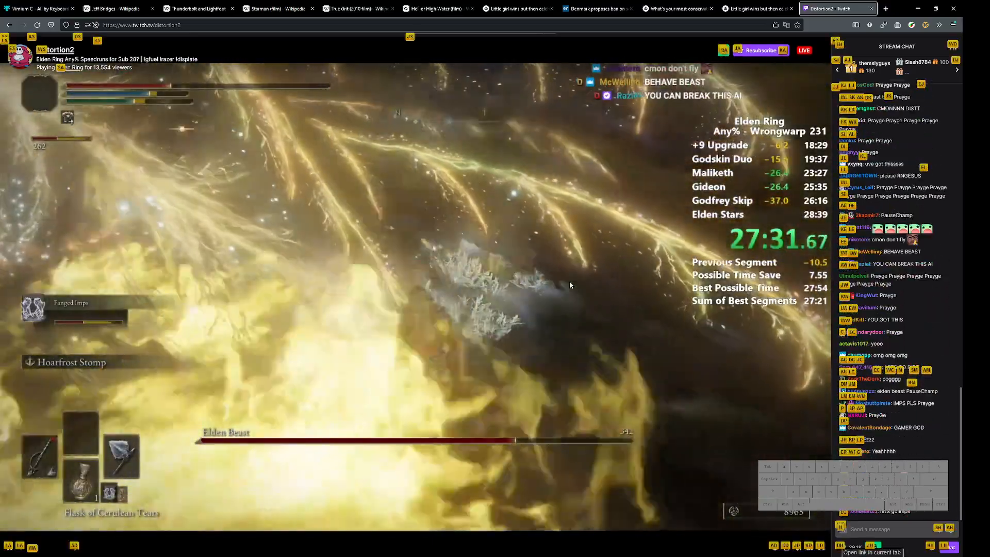
left_click(760, 49)
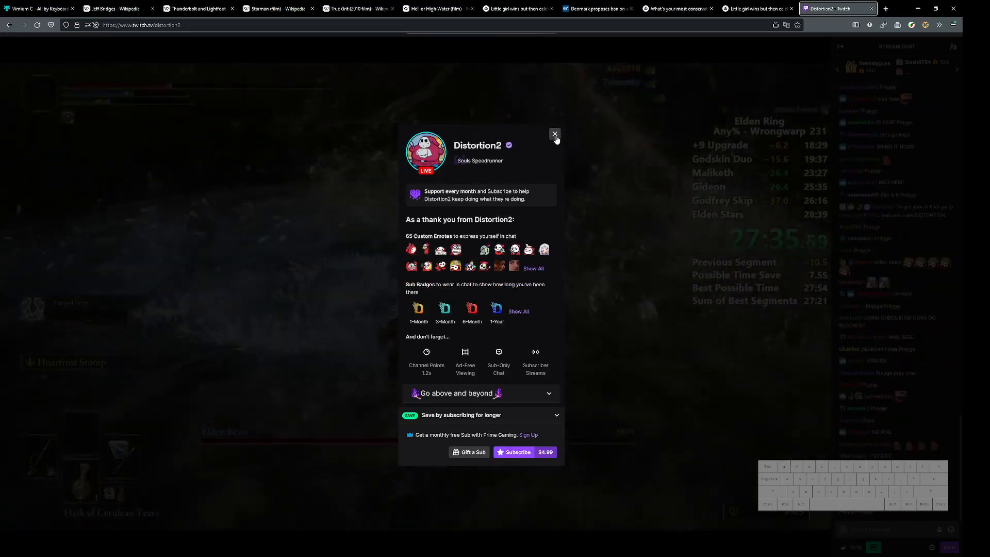
left_click(554, 134)
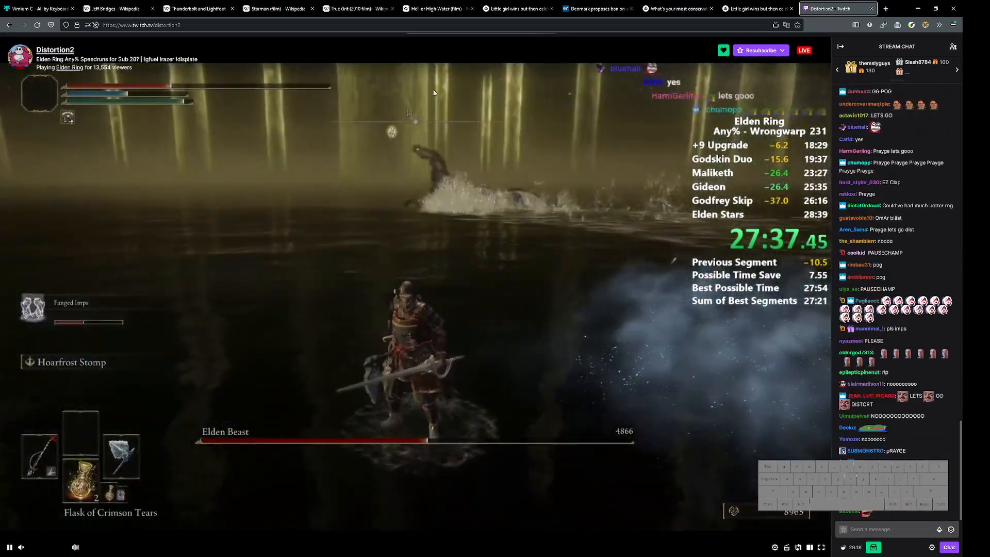